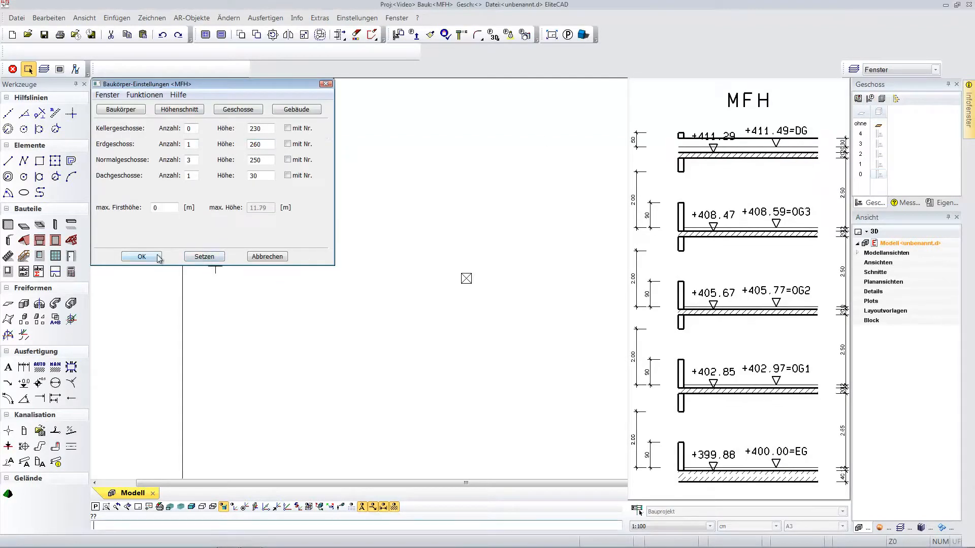
Confirm the storey settings and import the terrain from file via the terrain parameters
{"action": "left_click", "coordinate": [142, 256]}
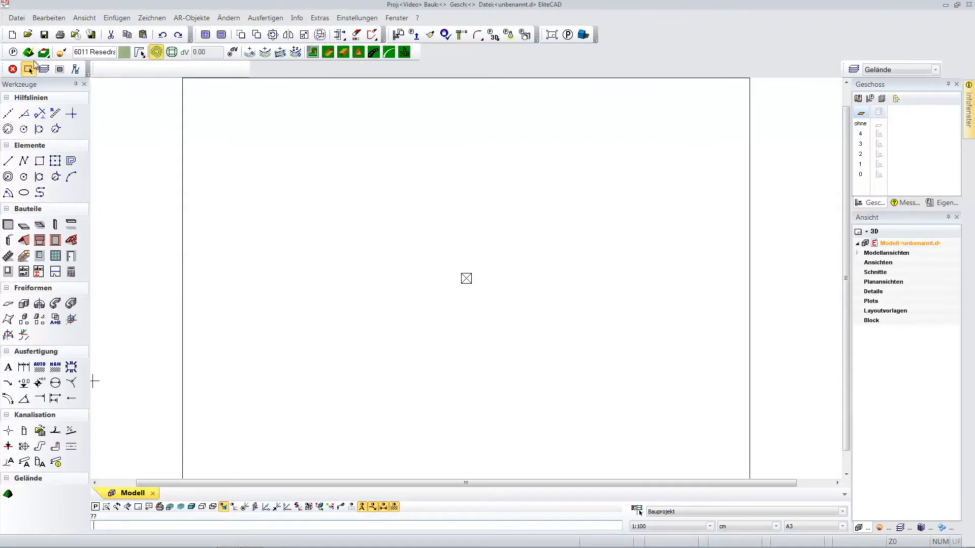
{"action": "left_click", "coordinate": [28, 68]}
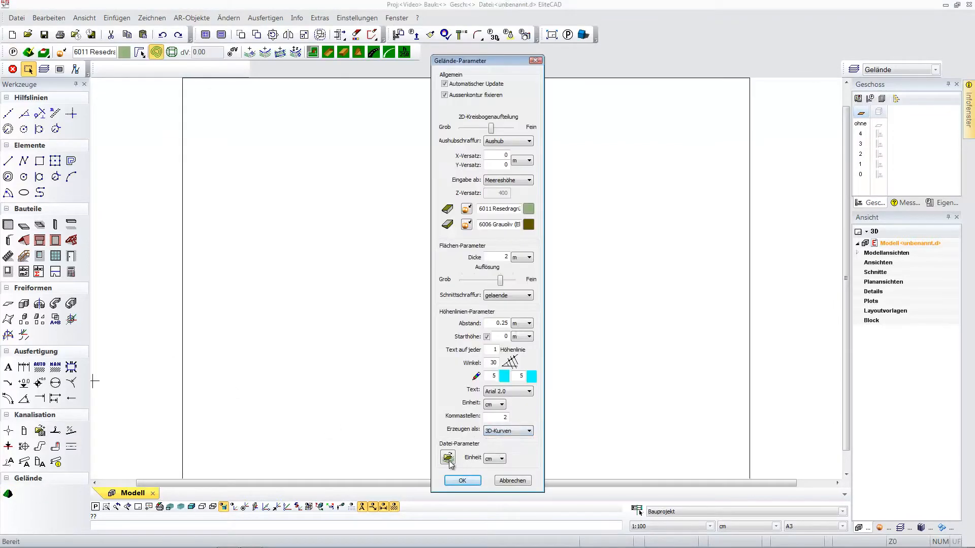
{"action": "left_click", "coordinate": [462, 480]}
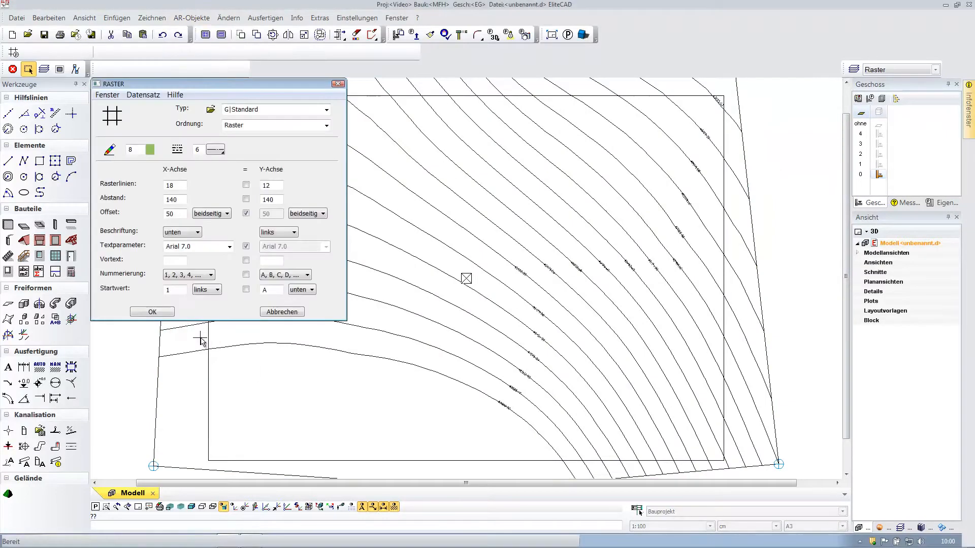
Confirm the 18 by 12 grid and close the stepped building outline at its start point
{"action": "left_click", "coordinate": [151, 312]}
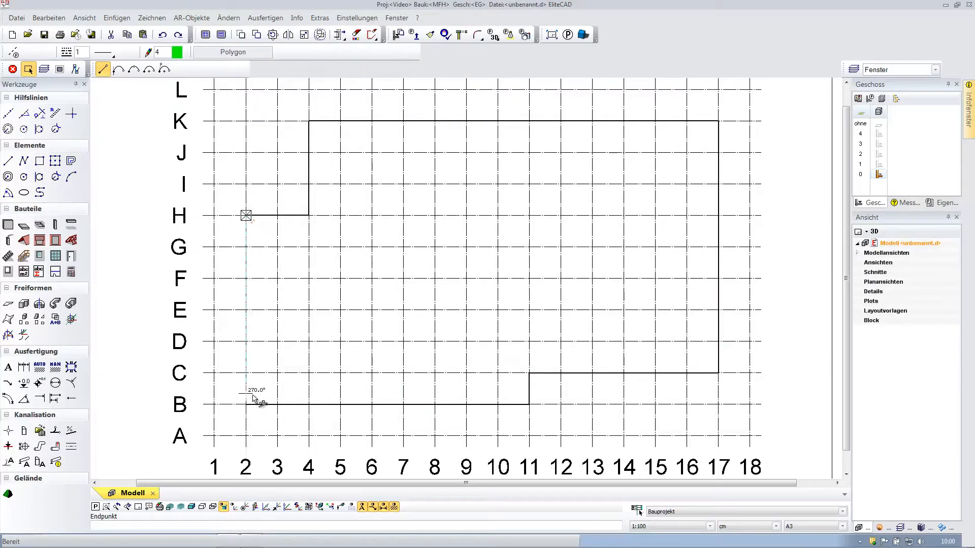
{"action": "left_click", "coordinate": [246, 406]}
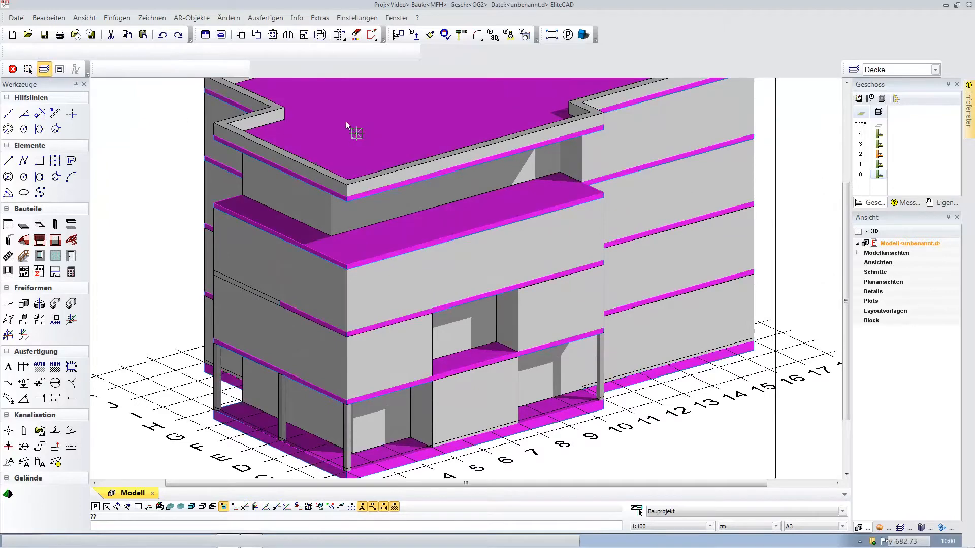
Select the top floor slab of the building in the 3D model
{"action": "left_click", "coordinate": [340, 34]}
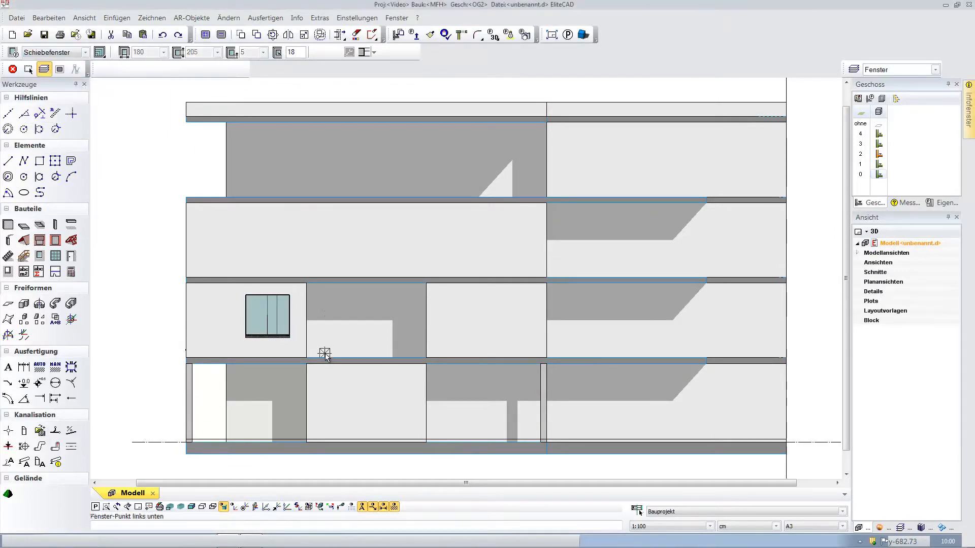
Place a large sliding window in the upper-floor facade by its lower-left and upper-right corners
{"action": "left_click", "coordinate": [324, 353]}
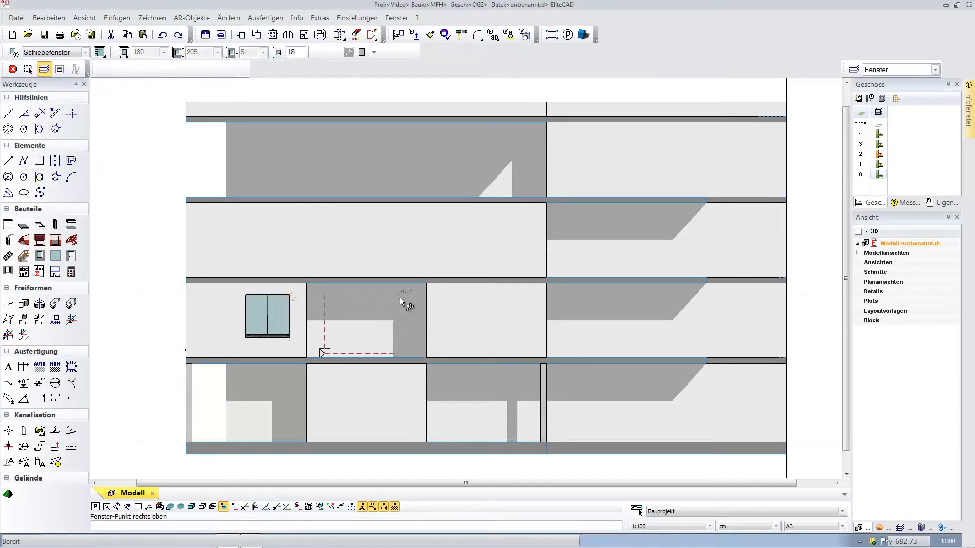
{"action": "left_click", "coordinate": [398, 307]}
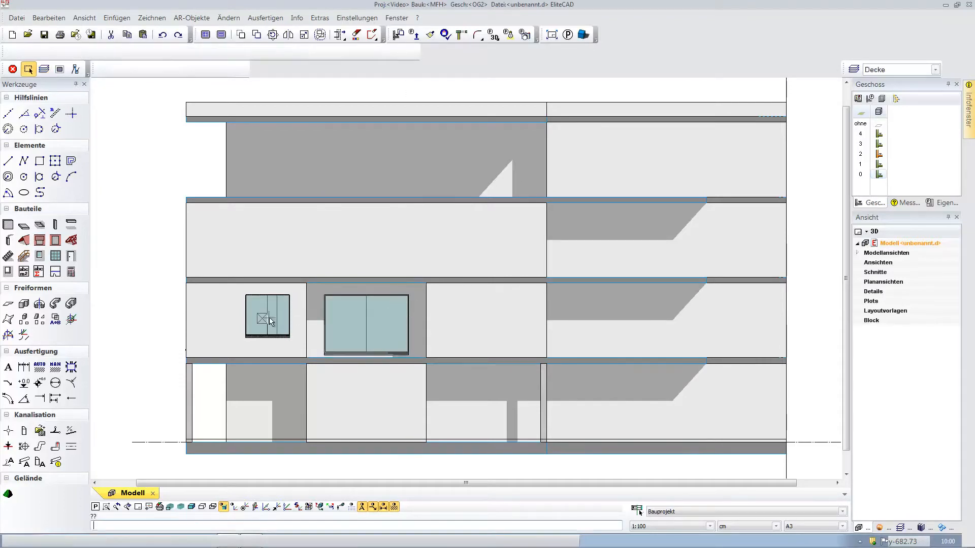
{"action": "left_click", "coordinate": [257, 34]}
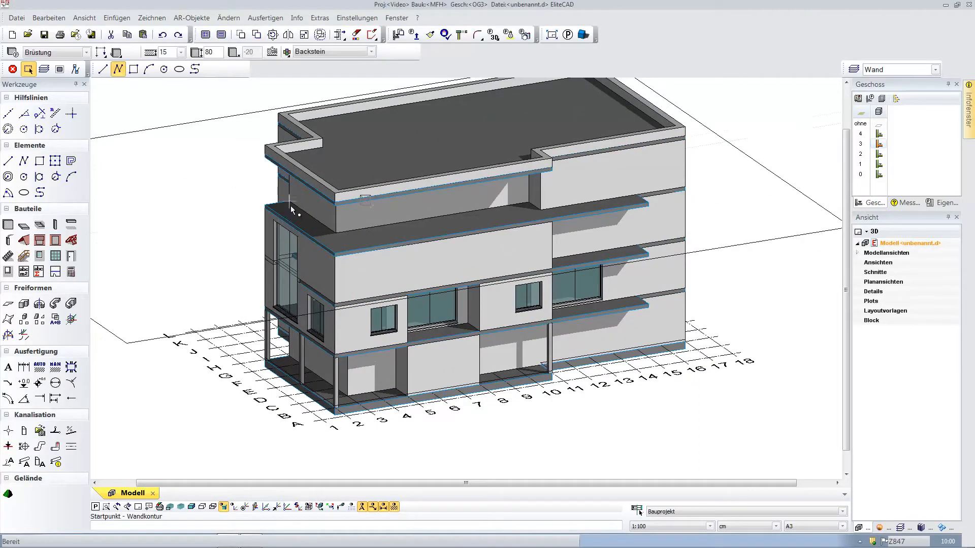
Start the balcony parapet wall at its first point
{"action": "left_click", "coordinate": [650, 204]}
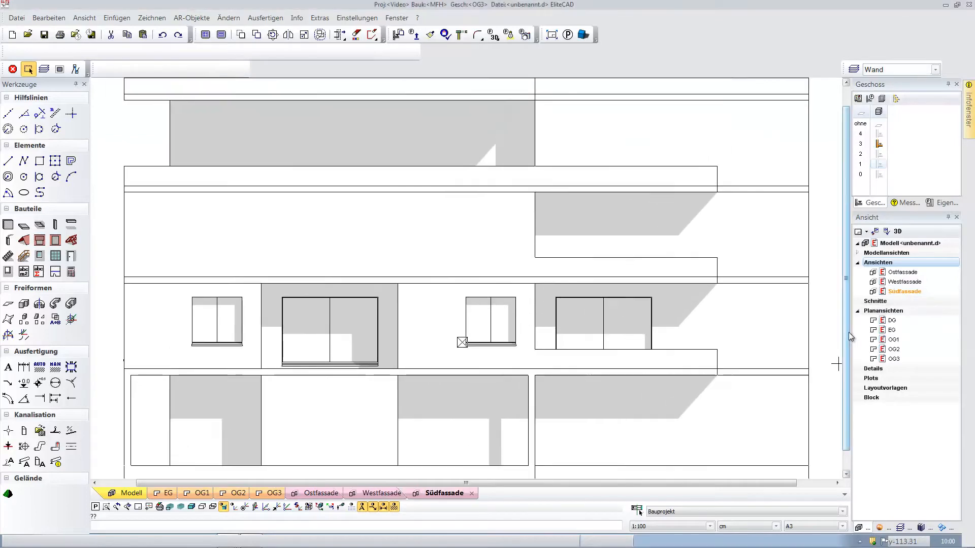
Tile facade and 3D views, then draw an interior partition wall with a door in the OG1 plan
{"action": "left_click", "coordinate": [131, 493]}
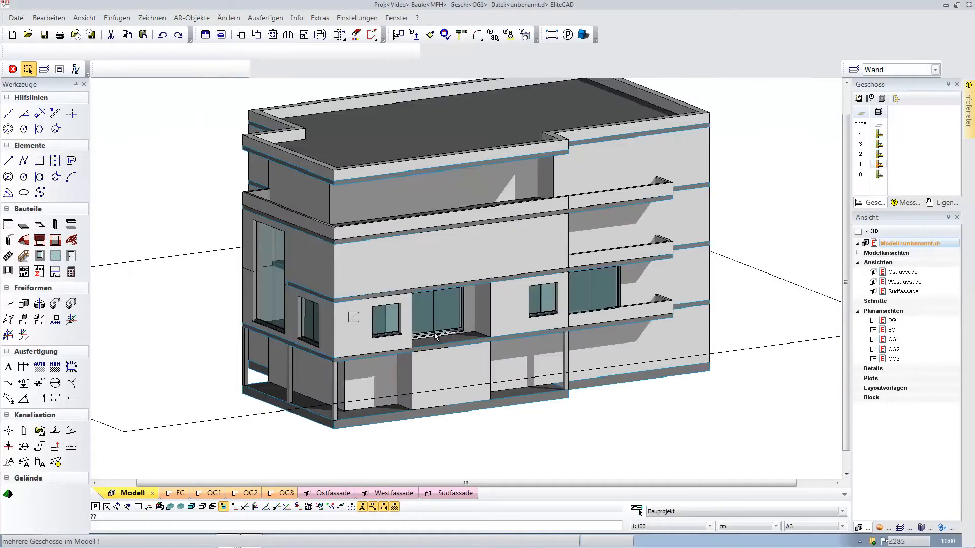
{"action": "left_click", "coordinate": [448, 494]}
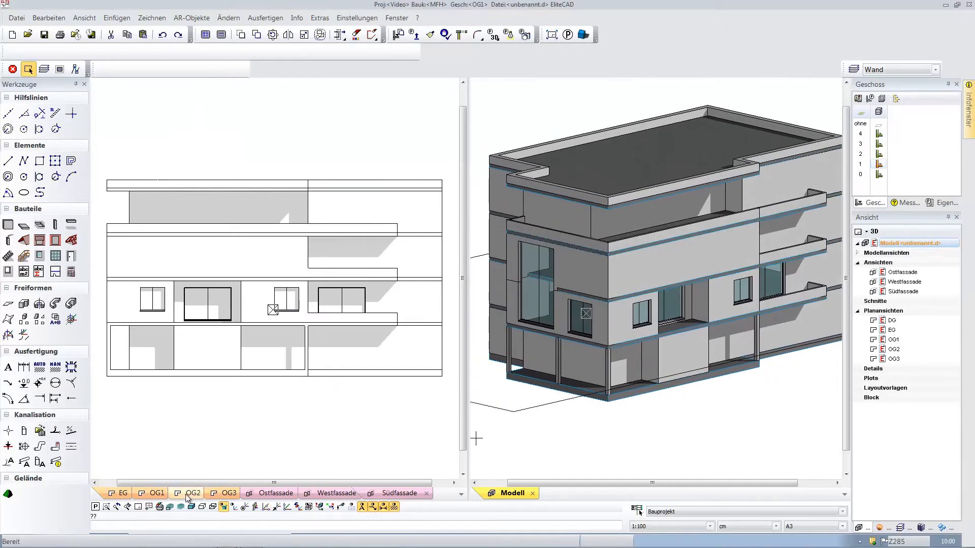
{"action": "left_click", "coordinate": [157, 493]}
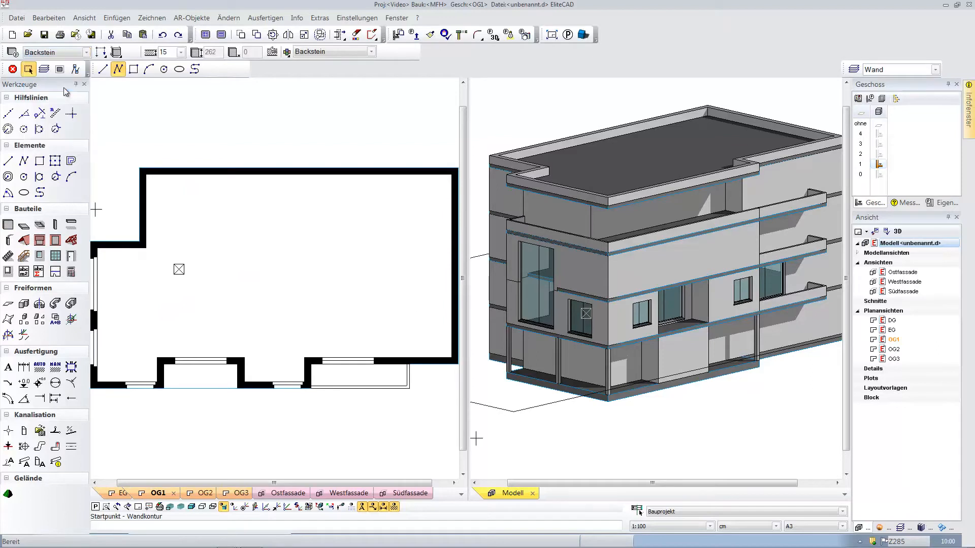
{"action": "left_click", "coordinate": [304, 249]}
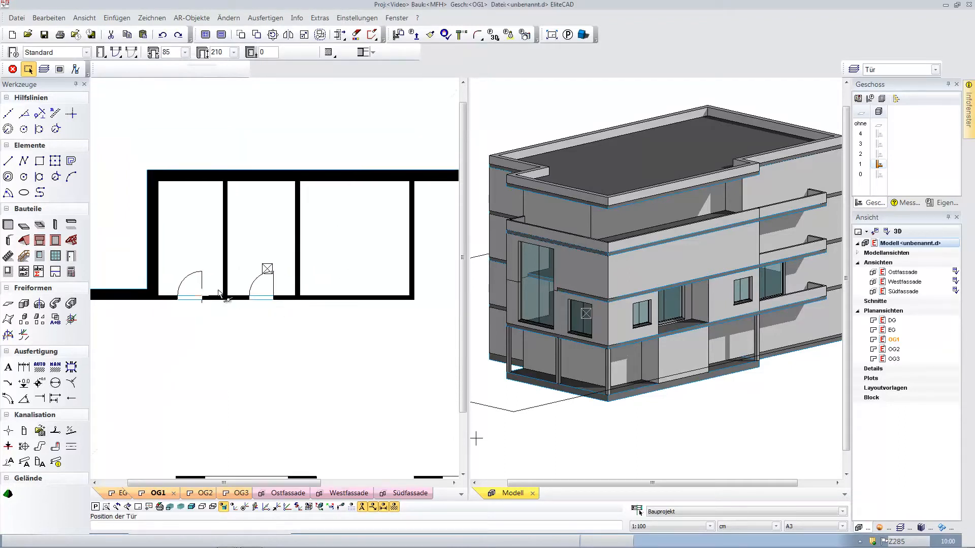
{"action": "left_click", "coordinate": [382, 290]}
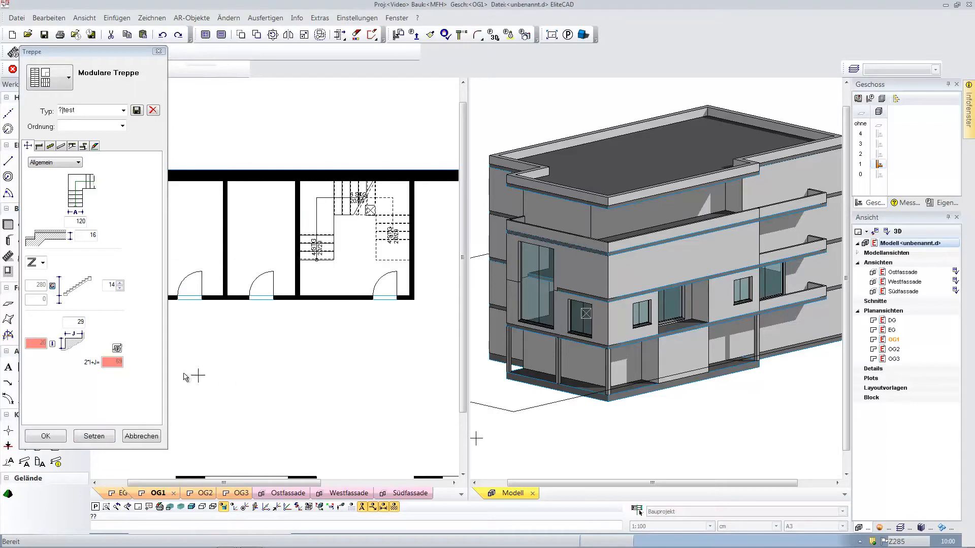
Adjust the step counts of the first and third stair flights and place the modular stair
{"action": "left_click", "coordinate": [83, 163]}
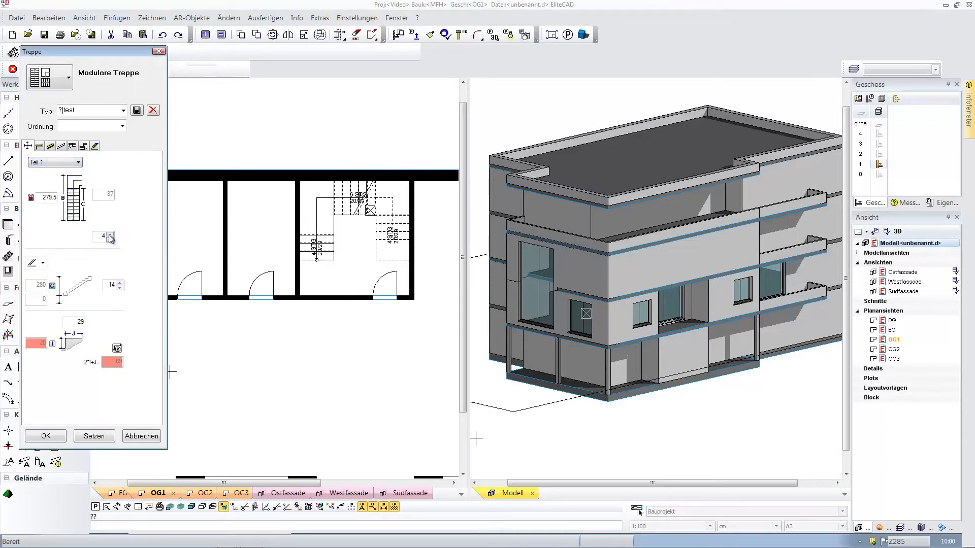
{"action": "left_click", "coordinate": [112, 238]}
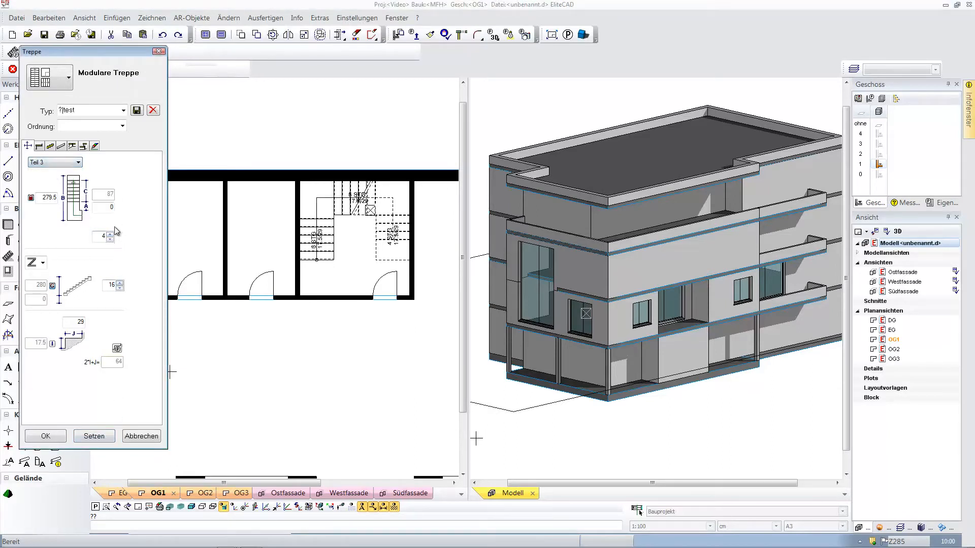
{"action": "left_click", "coordinate": [93, 436]}
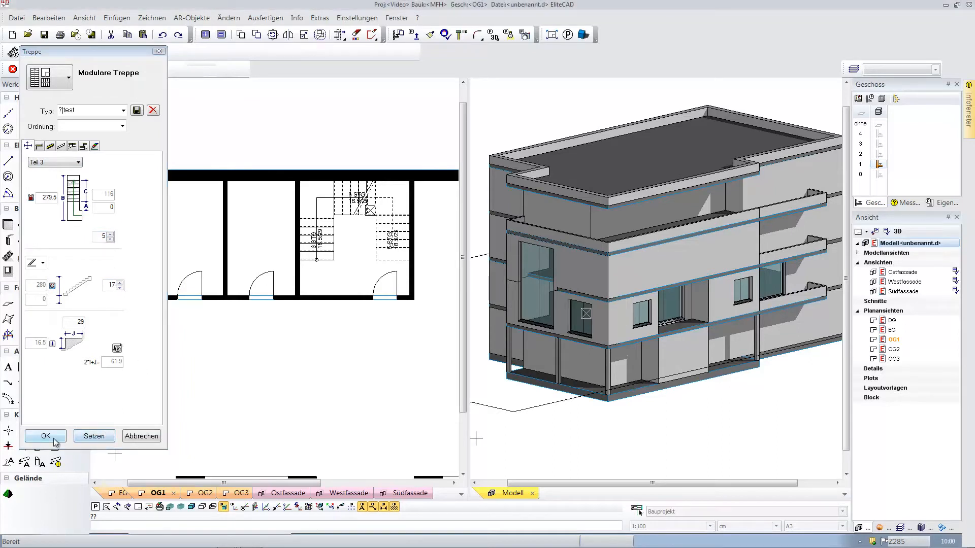
{"action": "left_click", "coordinate": [43, 436]}
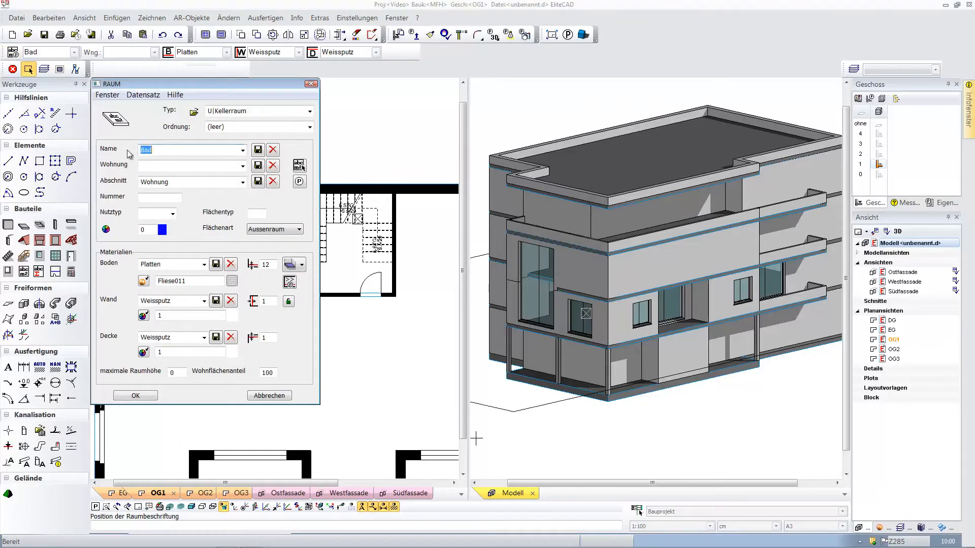
Define the rooms Küche and Bad / Wc and confirm their room settings
{"action": "type", "text": "Küche"}
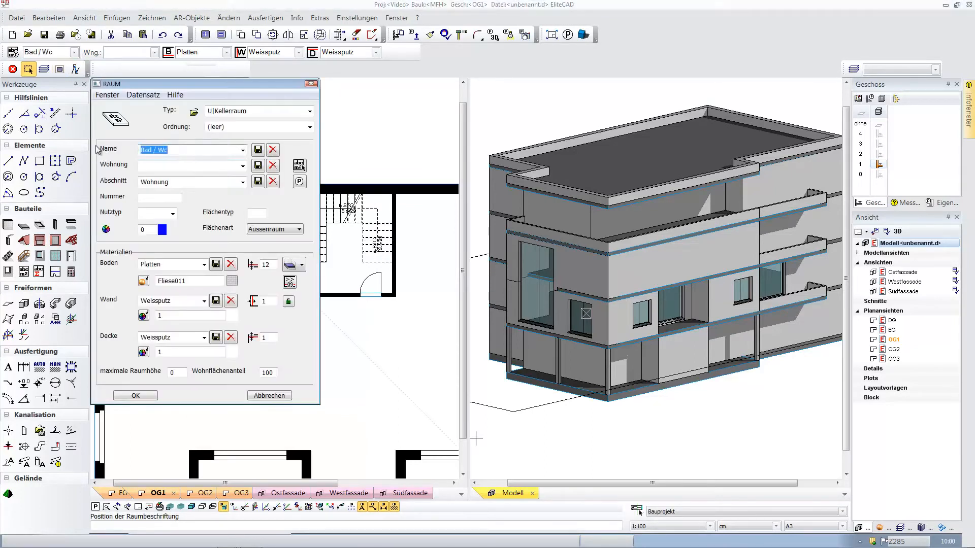
{"action": "left_click", "coordinate": [205, 264]}
{"action": "type", "text": "Wohnen"}
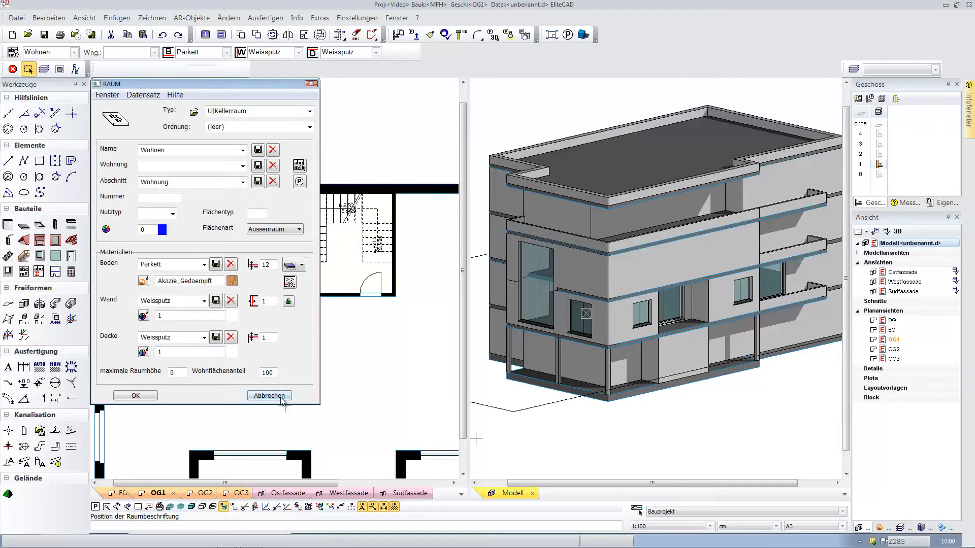
{"action": "left_click", "coordinate": [268, 395]}
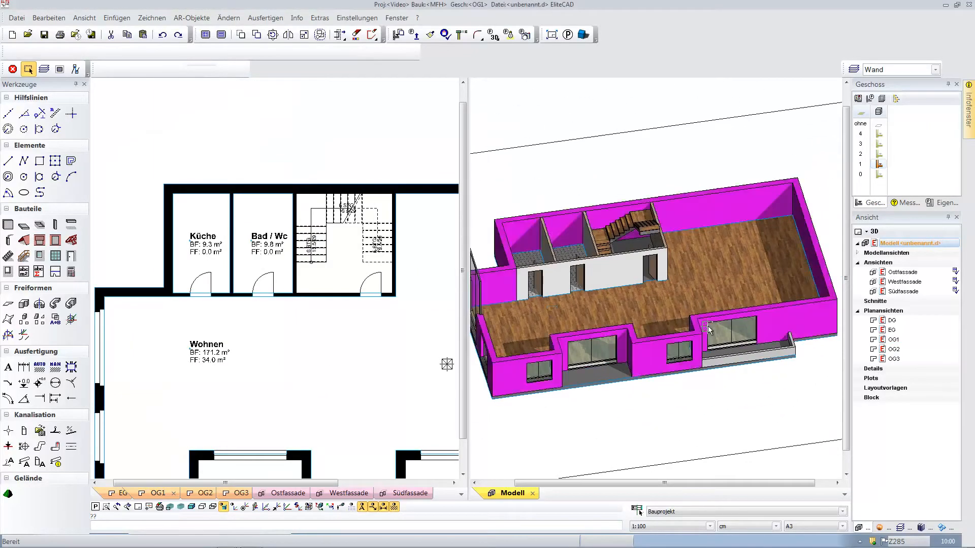
Show the facade elevation beside the OG1 floor plan seen from above
{"action": "left_click", "coordinate": [403, 494]}
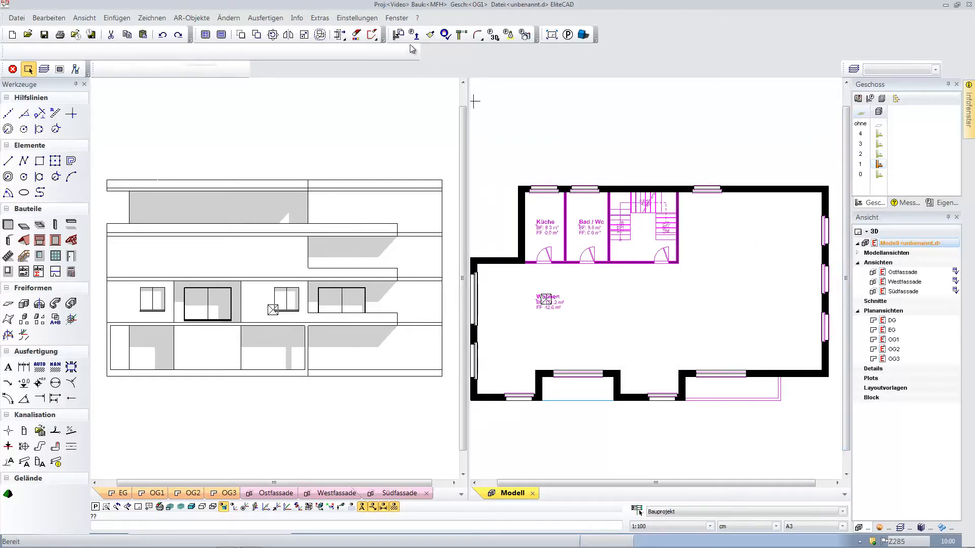
Shrink the lower balcony slab by a parallel offset distance
{"action": "left_click", "coordinate": [399, 35]}
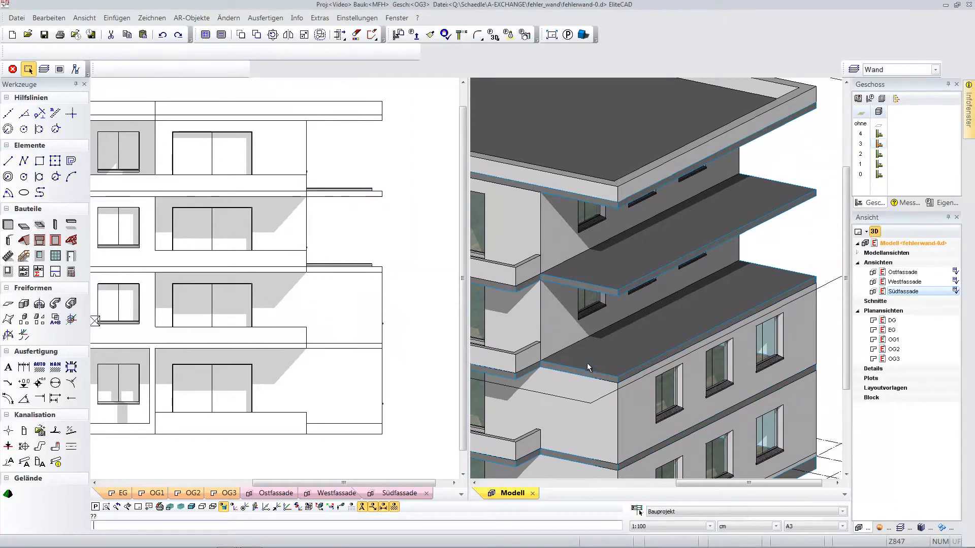
{"action": "left_click", "coordinate": [621, 310]}
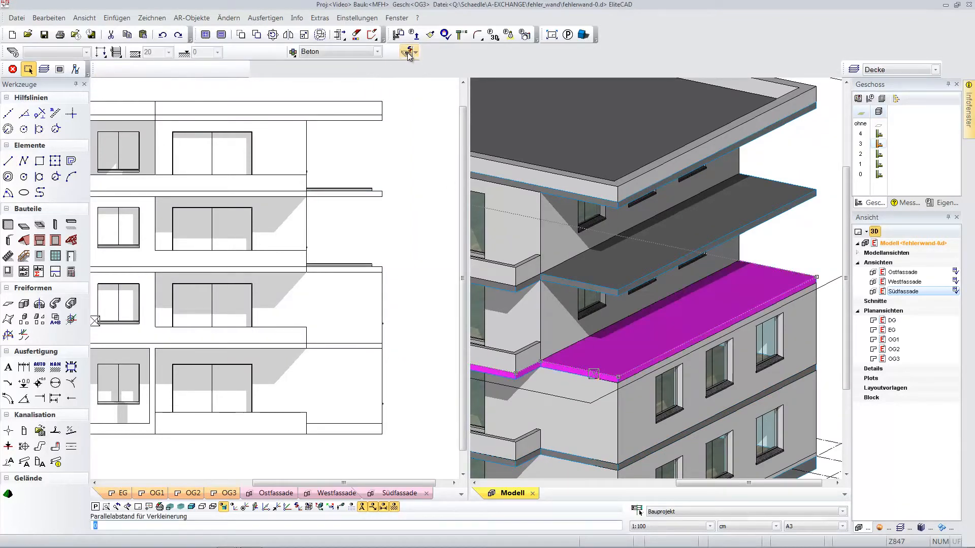
{"action": "left_click", "coordinate": [407, 51]}
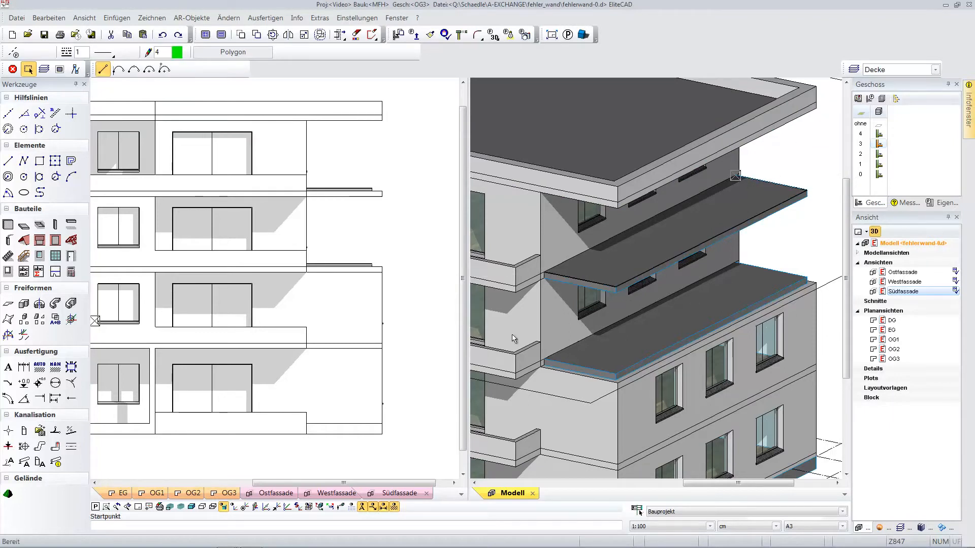
Generate the balcony railing contours and divide the conservatory glazing into a 10 by 2 mullion grid
{"action": "left_click", "coordinate": [31, 52]}
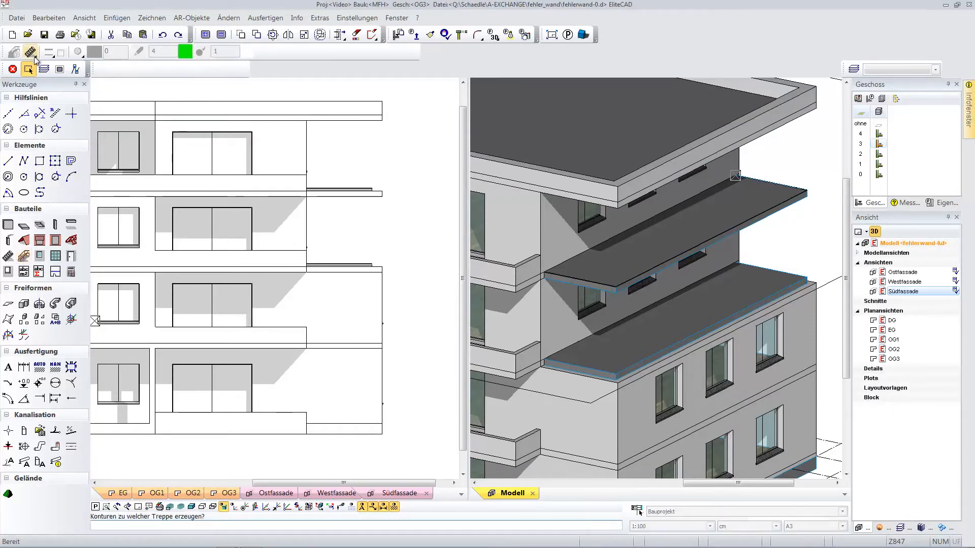
{"action": "left_click", "coordinate": [30, 51]}
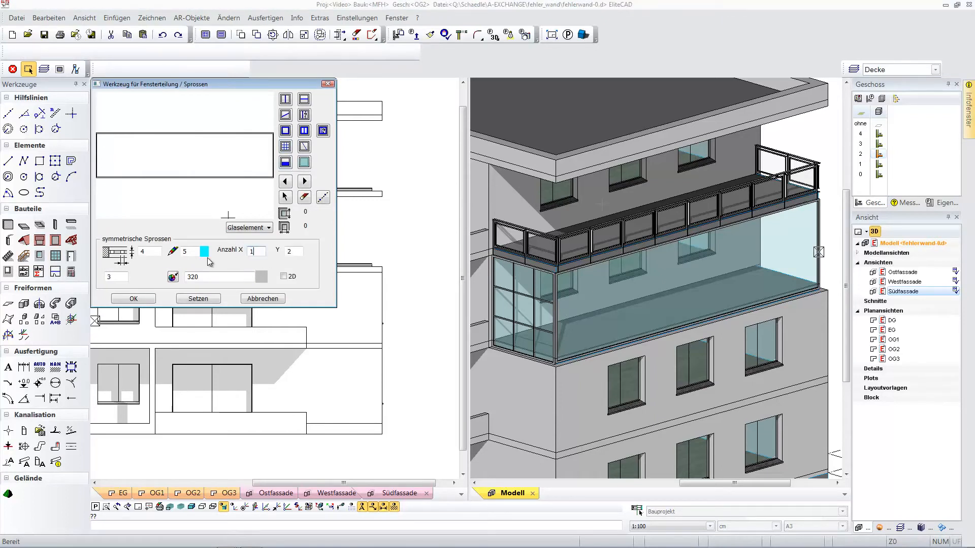
{"action": "left_click", "coordinate": [198, 298]}
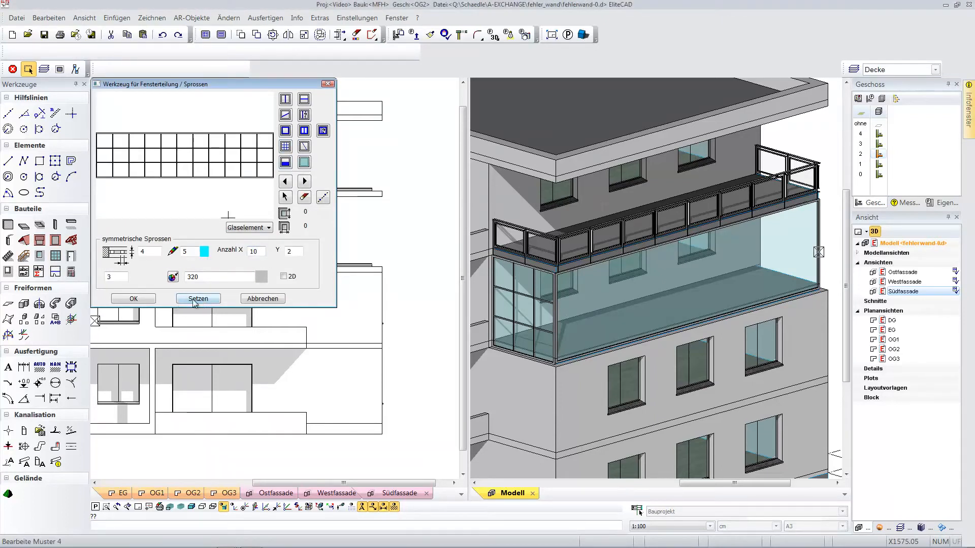
{"action": "left_click", "coordinate": [197, 298]}
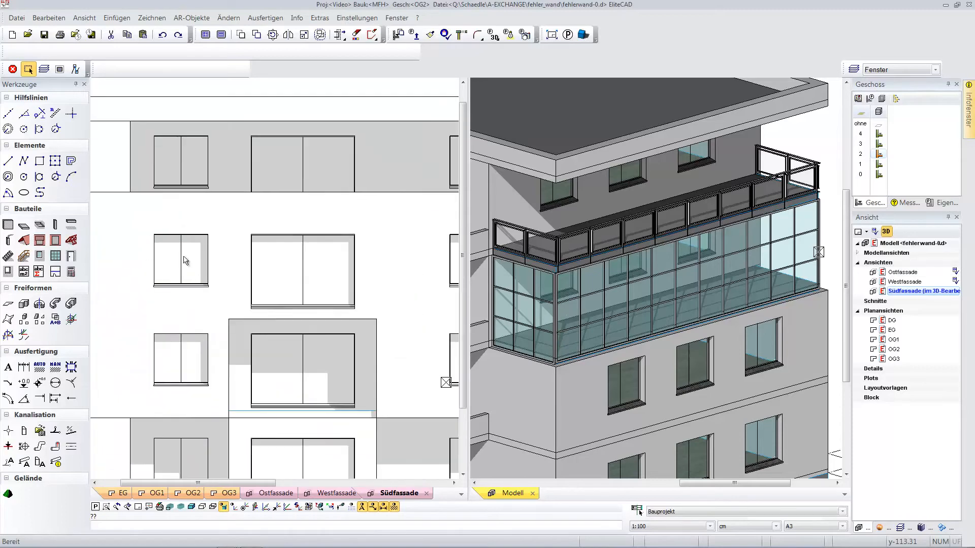
Make the selected south-facade window a wooden Schiebefenster with two symmetric sashes
{"action": "left_click", "coordinate": [181, 261]}
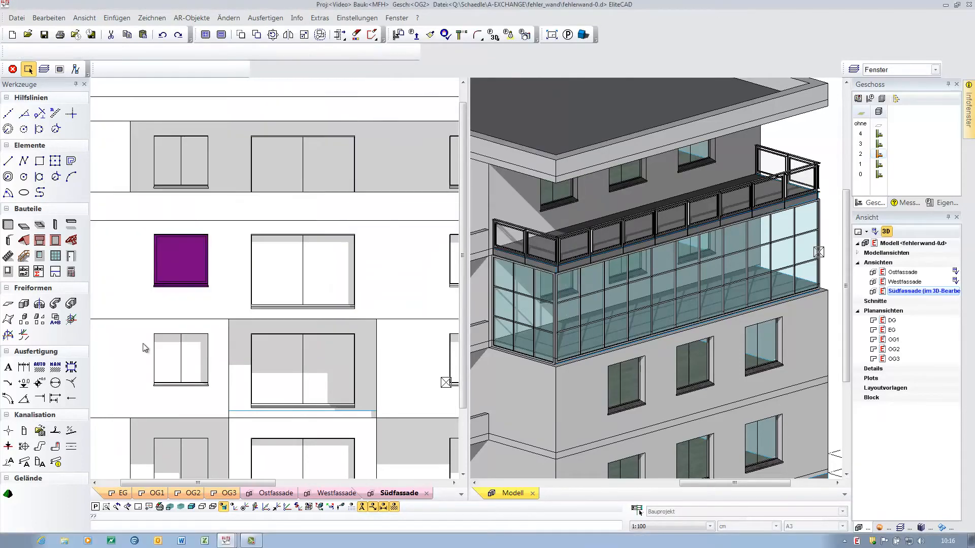
{"action": "left_click", "coordinate": [428, 35]}
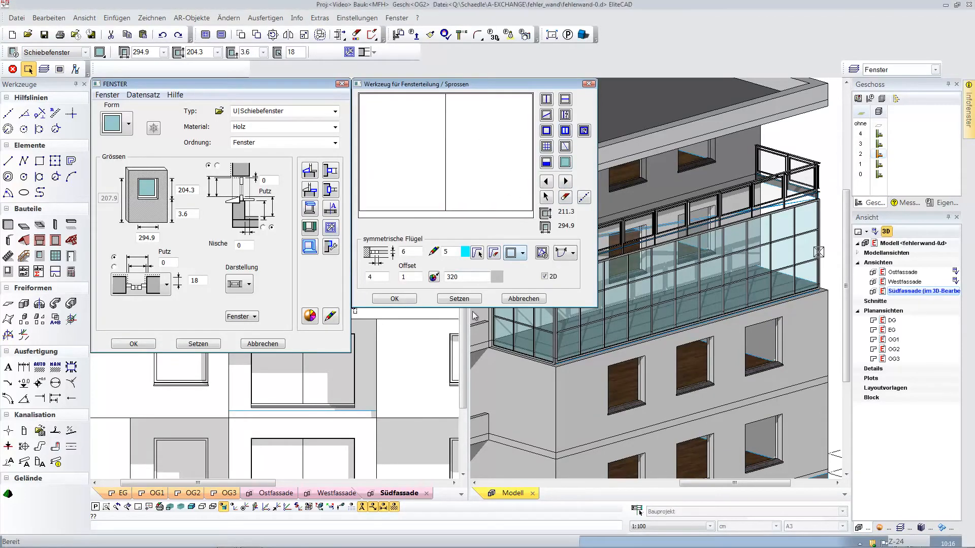
{"action": "left_click", "coordinate": [394, 298]}
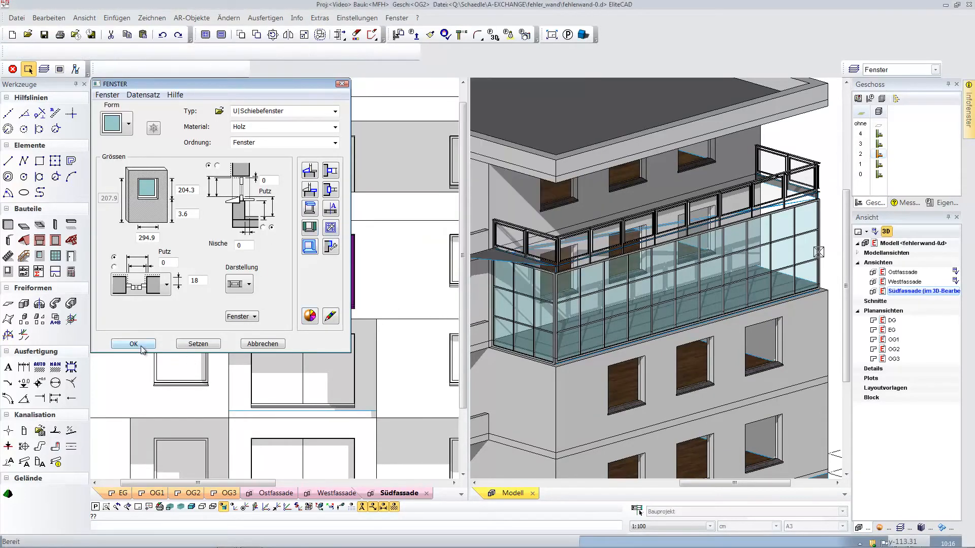
{"action": "left_click", "coordinate": [133, 344]}
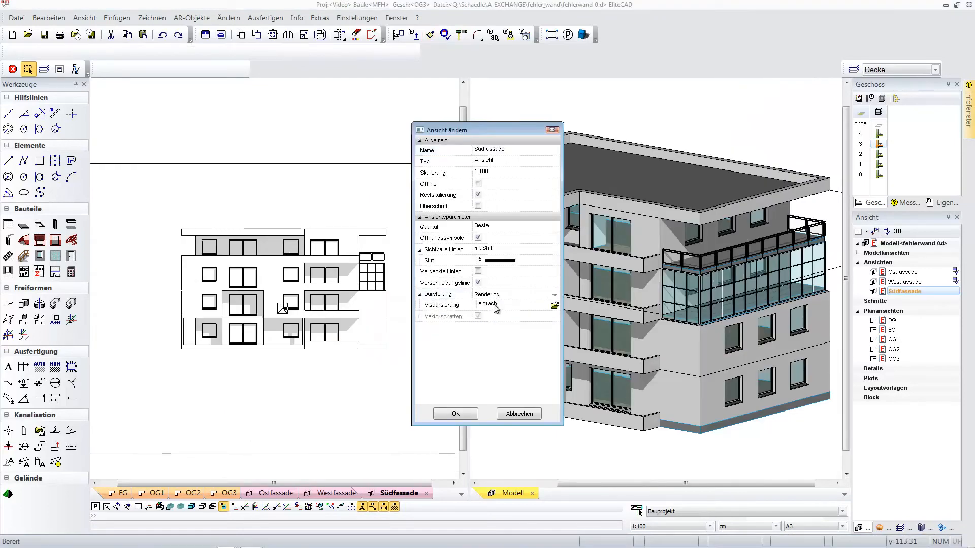
Set Südfassade to Rendering and Westfassade to Rendering with Vektorschatten, then enter the west facade view
{"action": "left_click", "coordinate": [455, 414]}
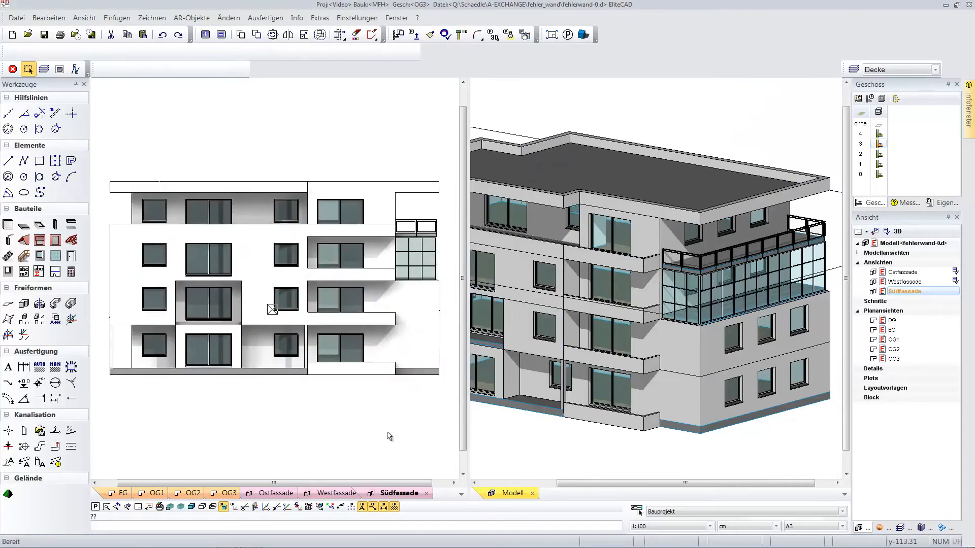
{"action": "left_click", "coordinate": [630, 425]}
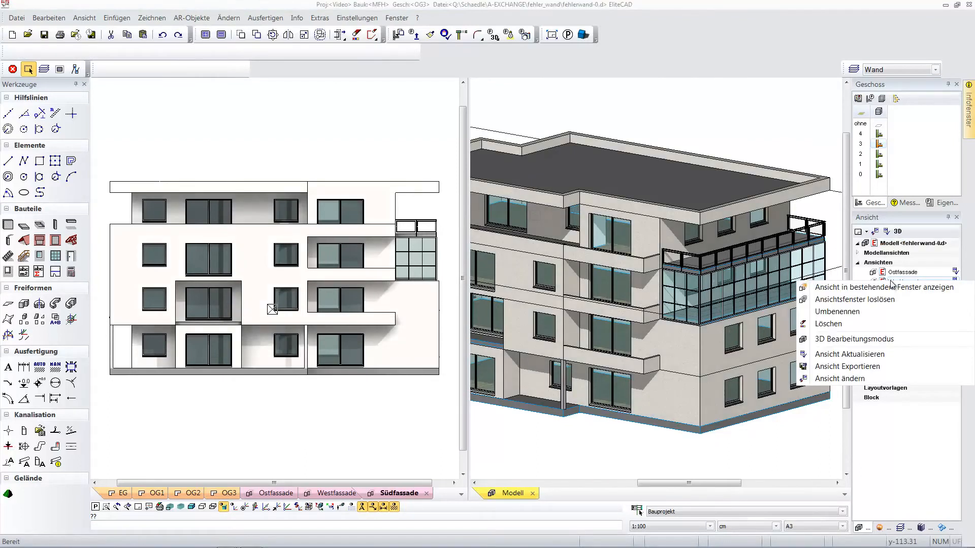
{"action": "left_click", "coordinate": [841, 379]}
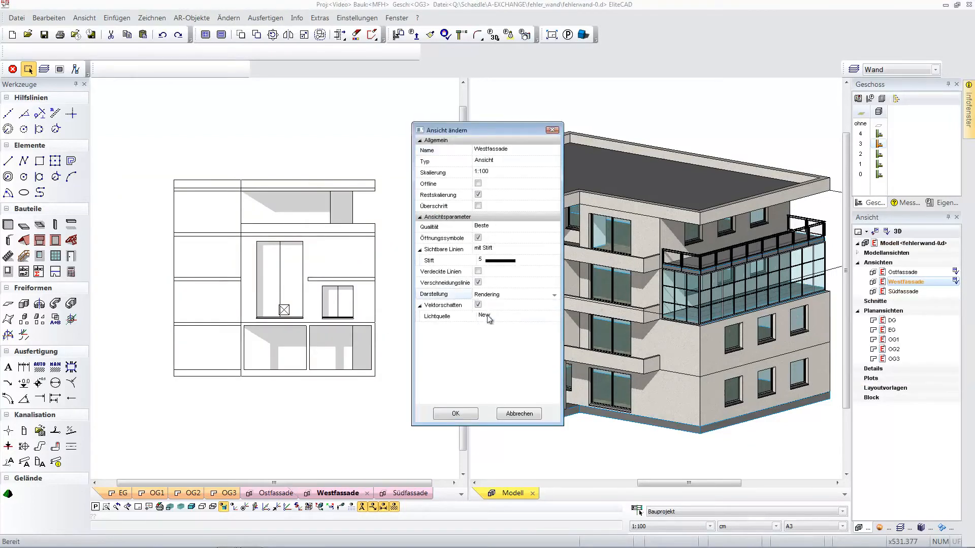
{"action": "left_click", "coordinate": [455, 414]}
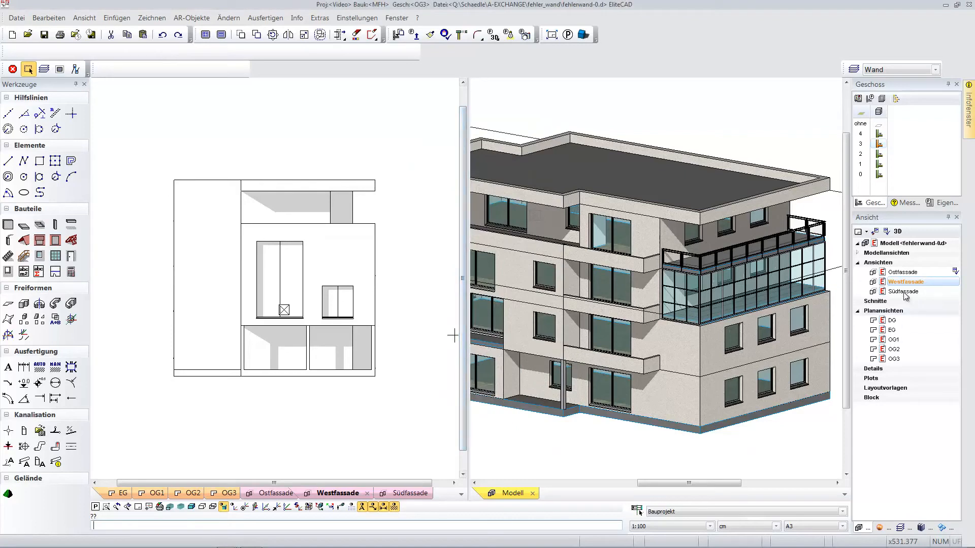
{"action": "double_click", "coordinate": [905, 281]}
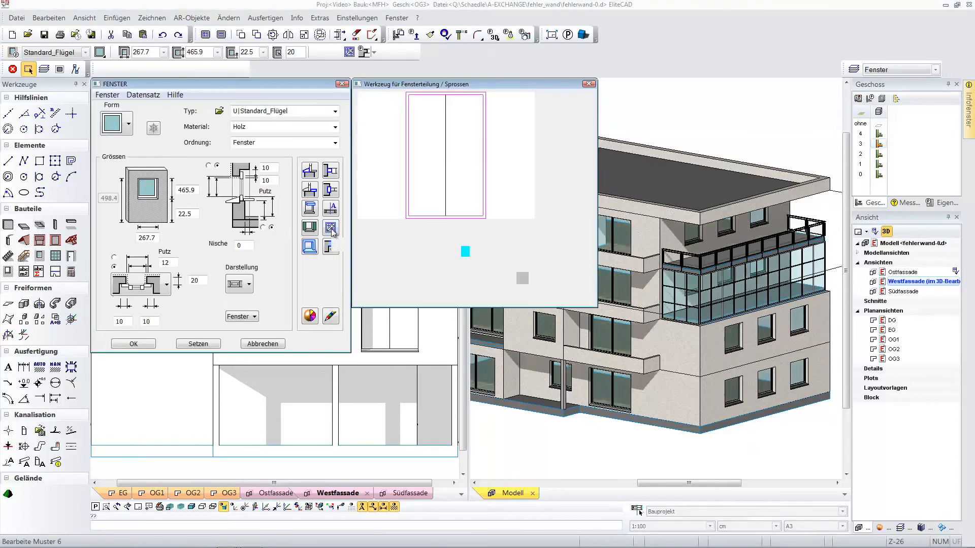
Add horizontal Kämpfer to the tall west window, then select the lower square window for editing
{"action": "left_click", "coordinate": [330, 226]}
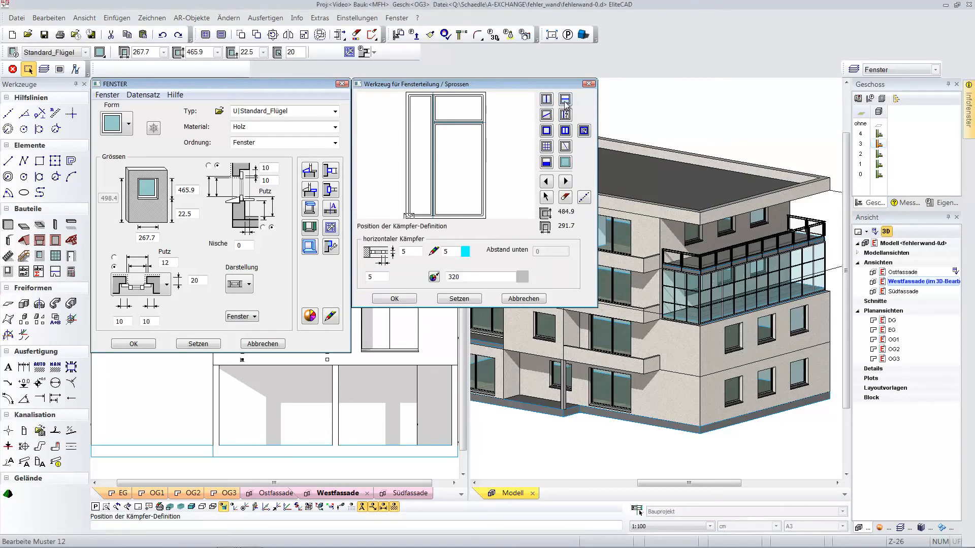
{"action": "left_click", "coordinate": [394, 298]}
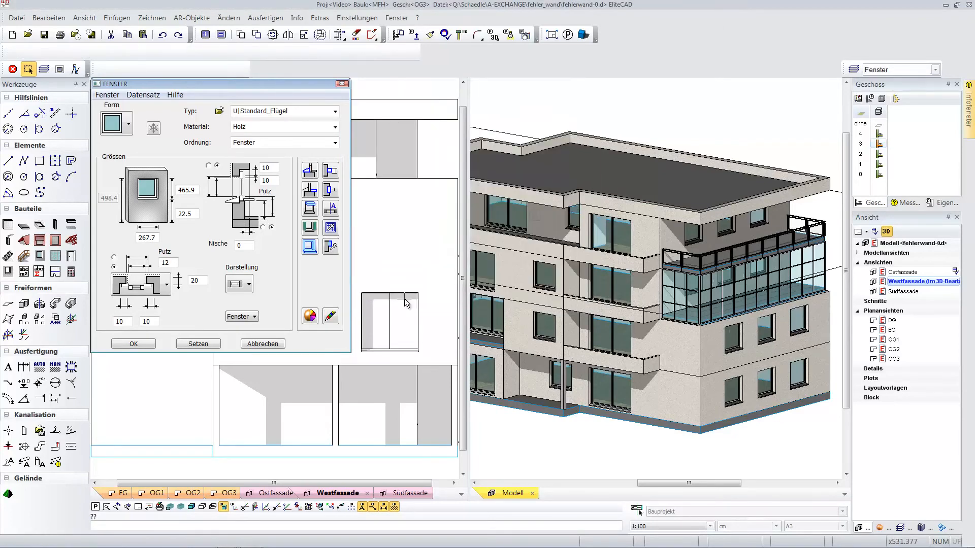
{"action": "left_click", "coordinate": [132, 343]}
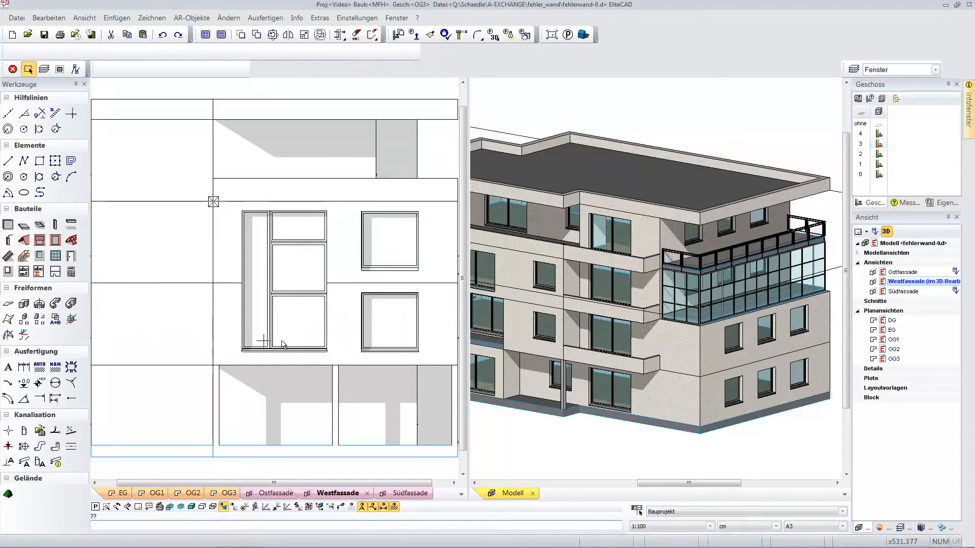
{"action": "left_click", "coordinate": [367, 314]}
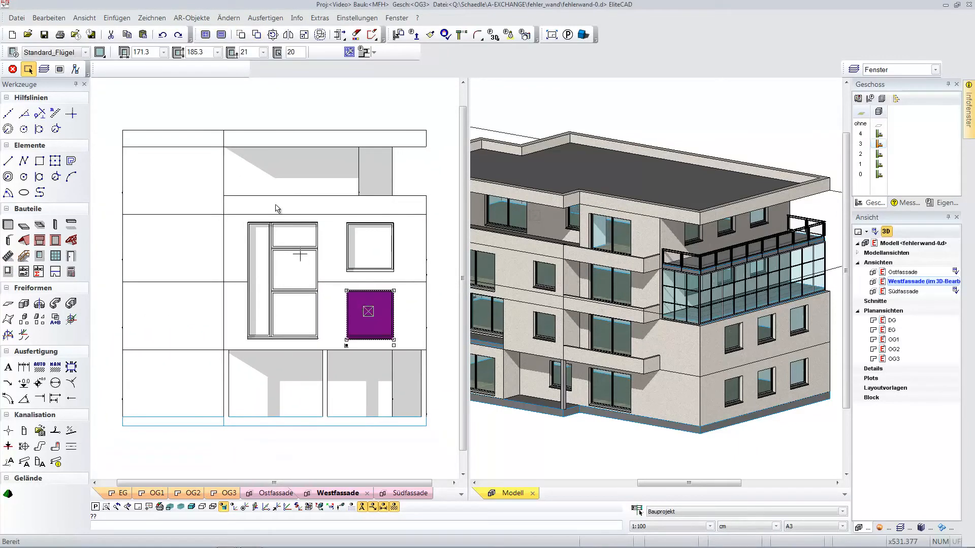
{"action": "left_click", "coordinate": [256, 34]}
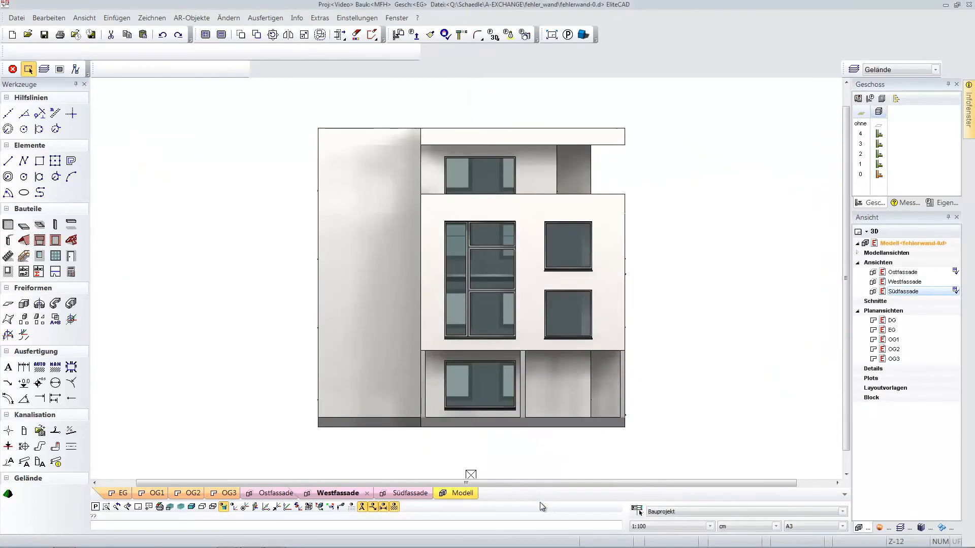
Show the whole building as one 3D Modell view and start defining a Kamera perspective
{"action": "left_click", "coordinate": [525, 35]}
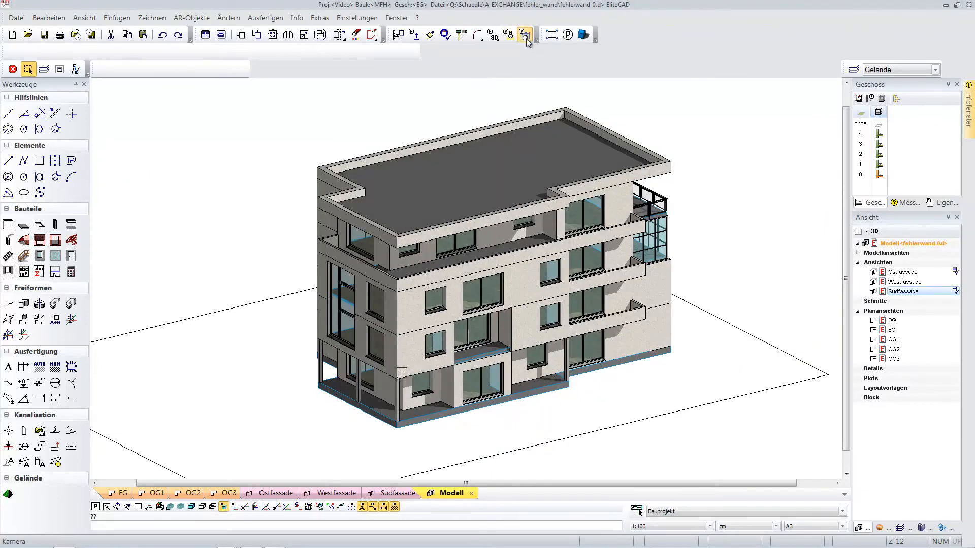
{"action": "left_click", "coordinate": [525, 34]}
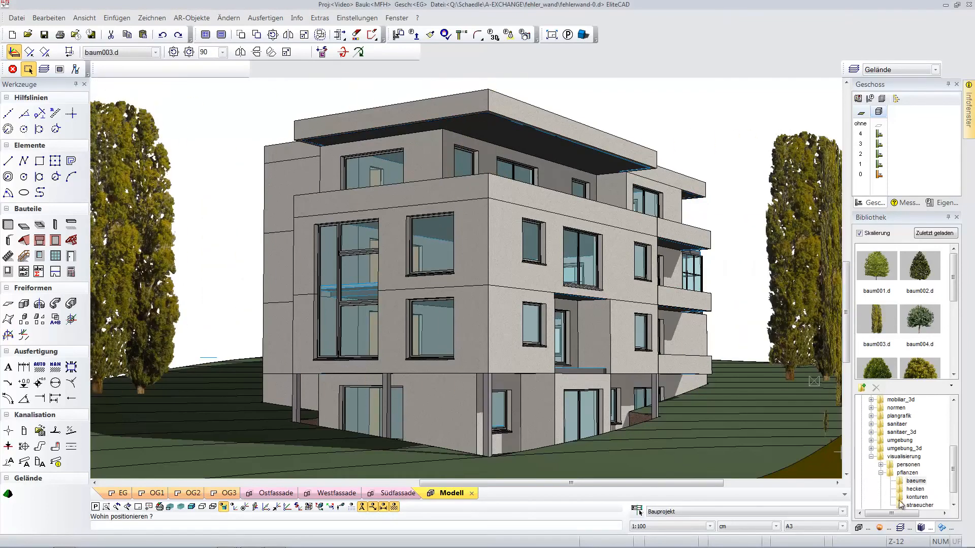
Place the frau002.d figure from visualisierung > personen > frauen near the building
{"action": "left_click", "coordinate": [915, 473]}
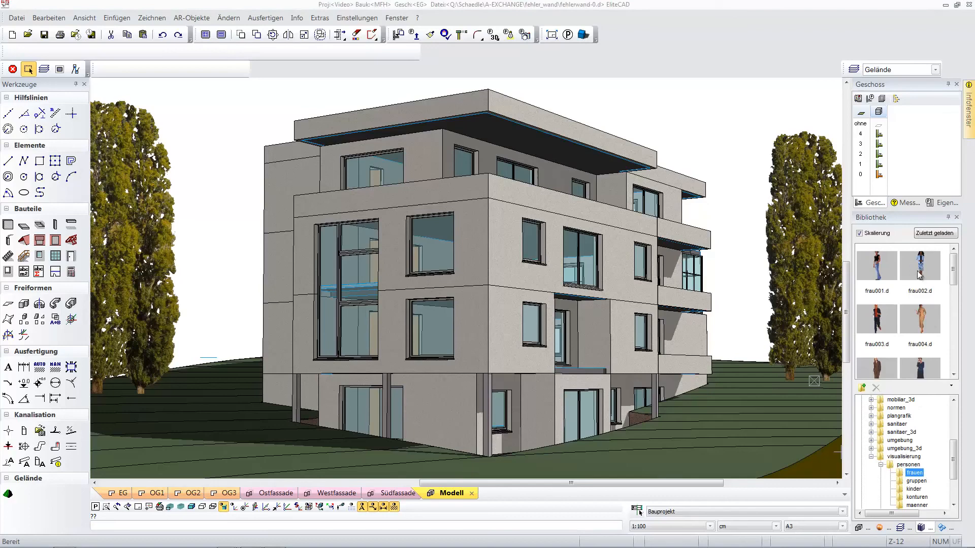
{"action": "double_click", "coordinate": [919, 265]}
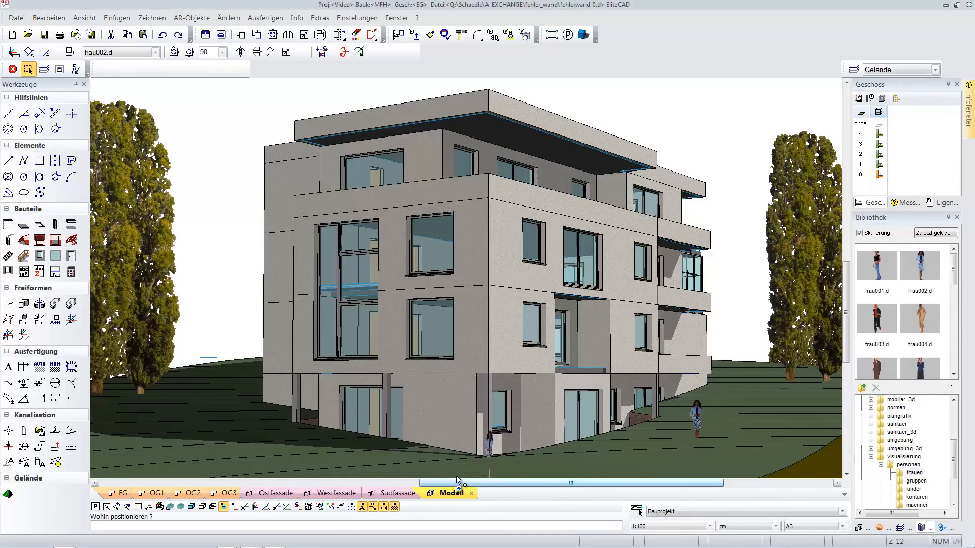